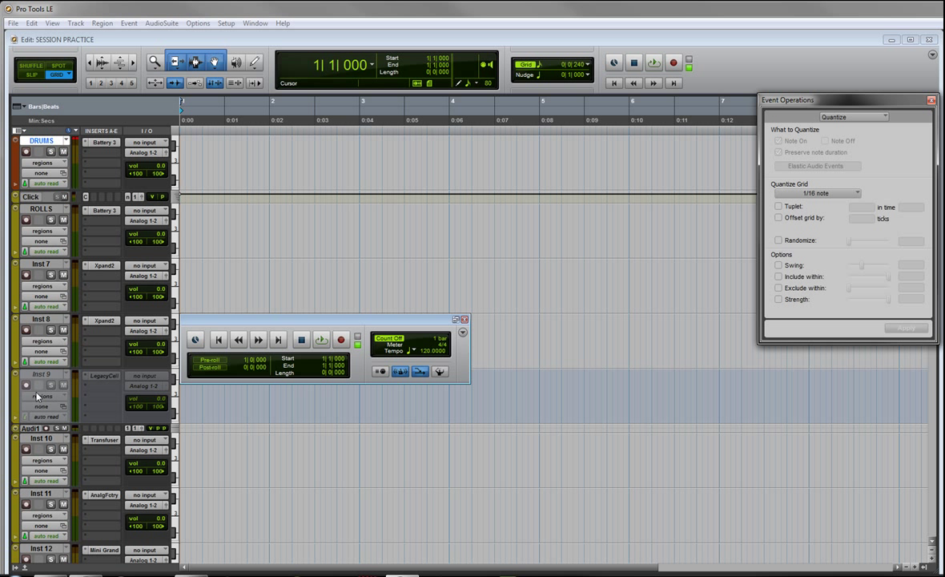
mouse_move(104, 145)
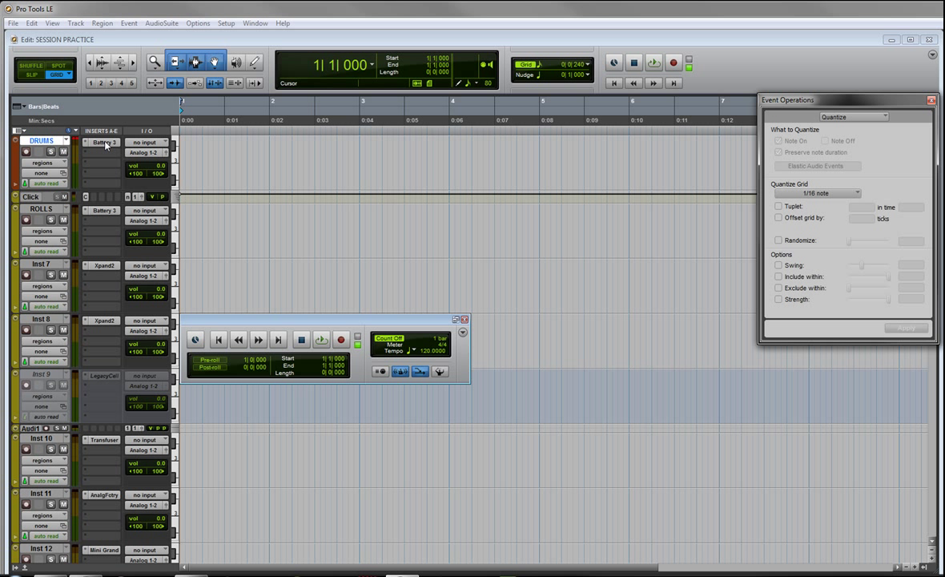
mouse_move(102, 283)
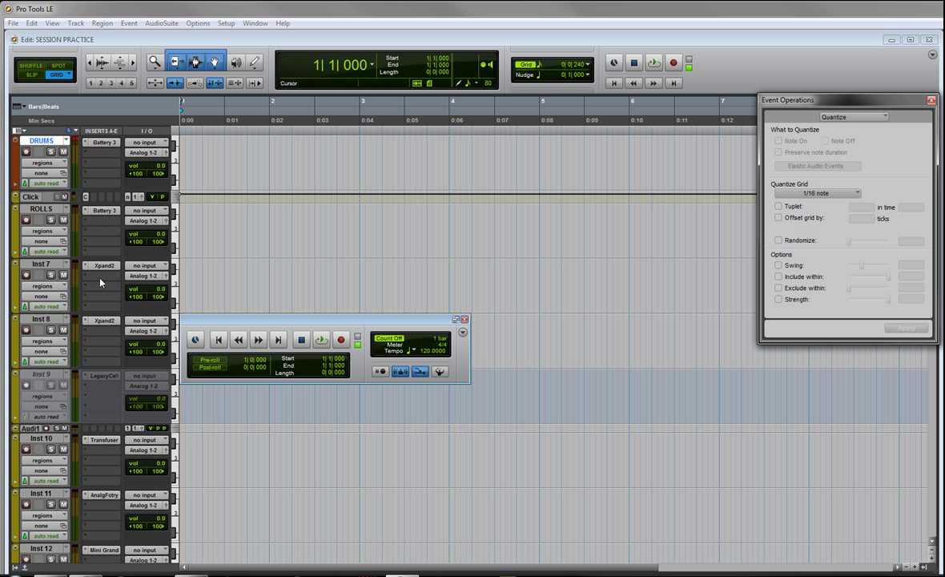
mouse_move(97, 381)
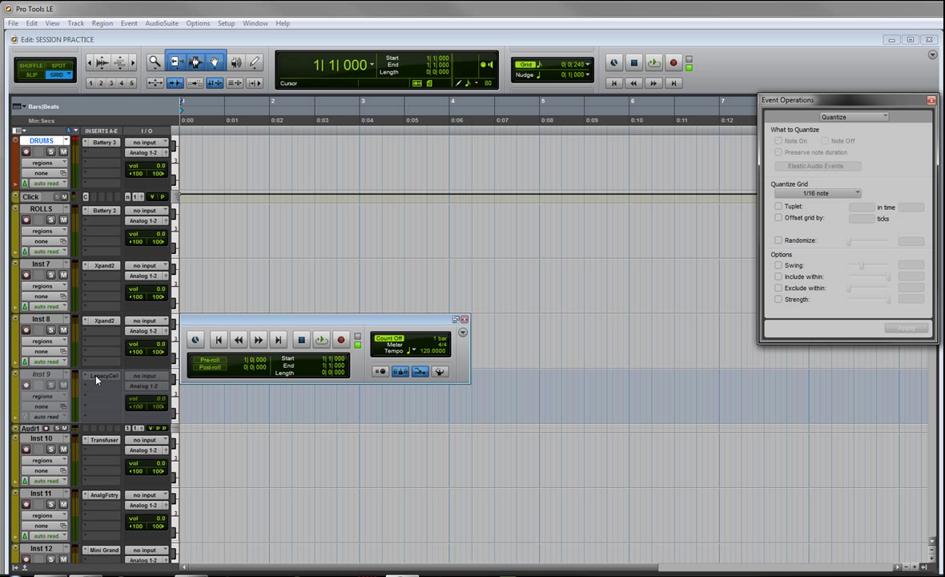
mouse_move(107, 451)
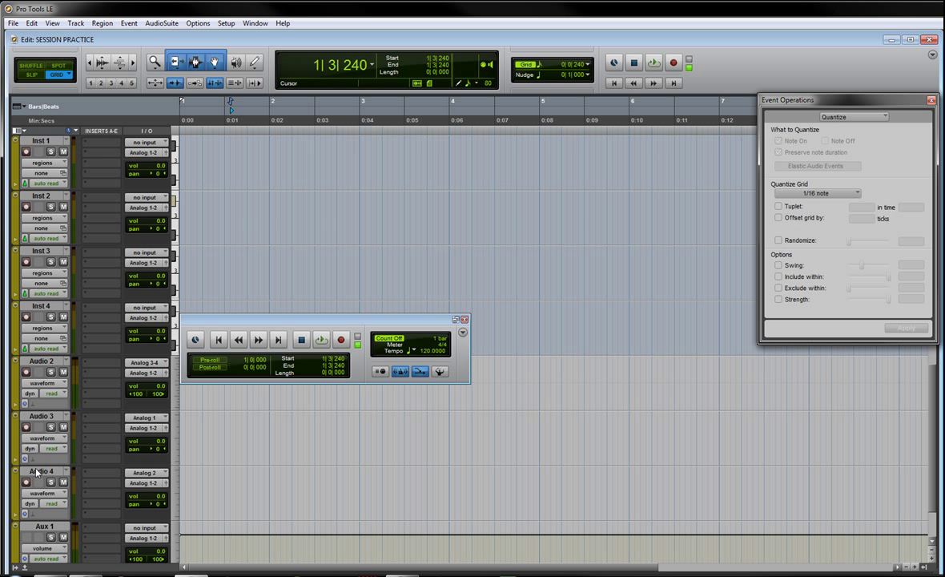
mouse_move(48, 430)
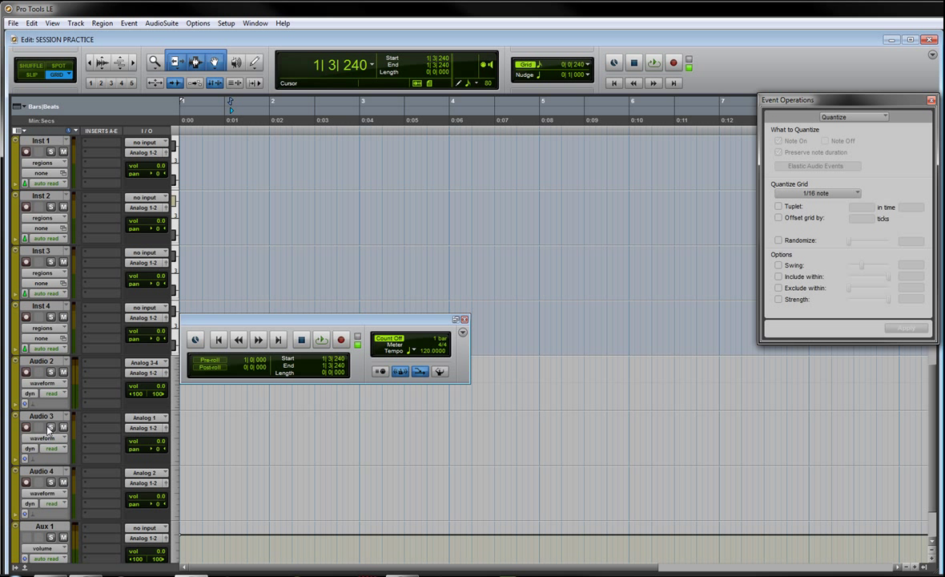
Step: Audition the Big Kick and other cells in the DRUMS track's Battery 3 kit
scroll("down", 3)
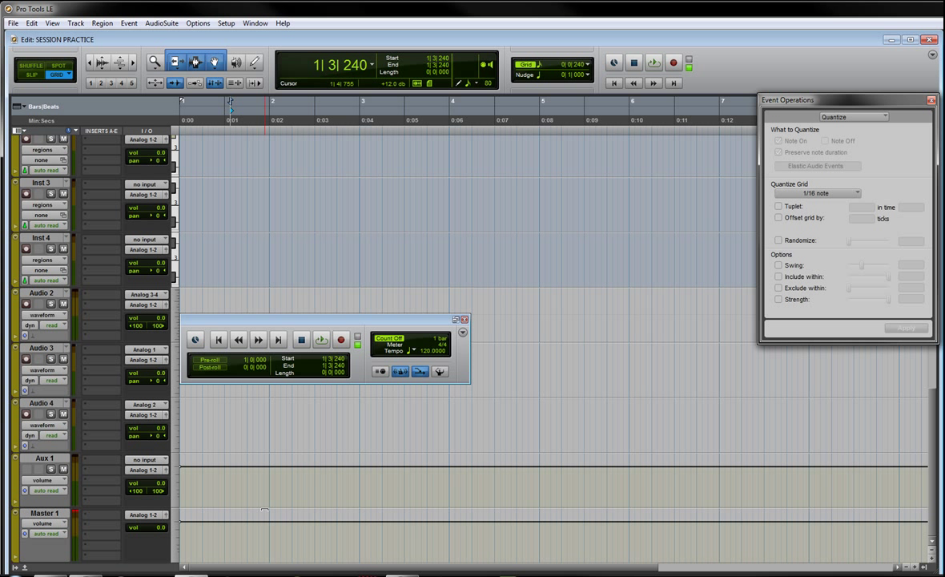
scroll("down", 3)
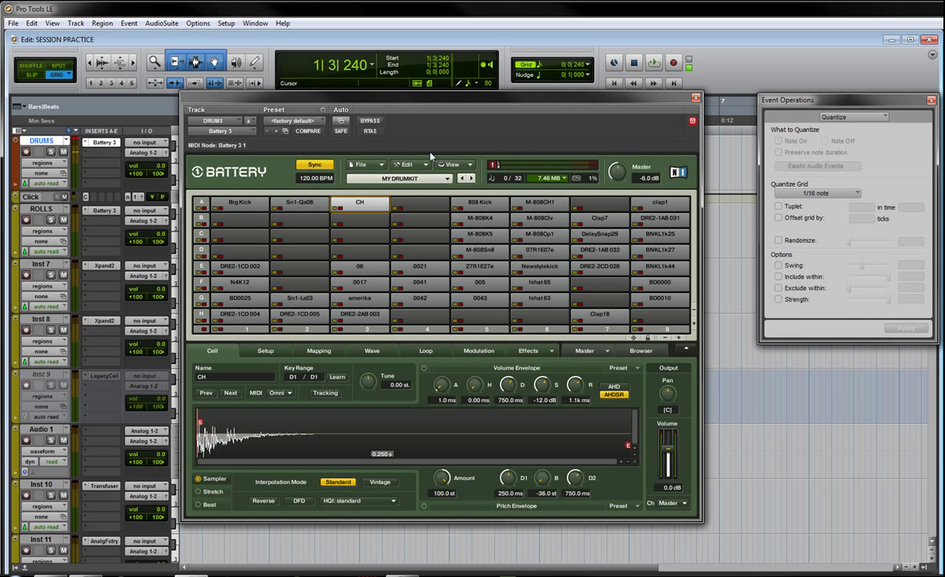
left_click(240, 202)
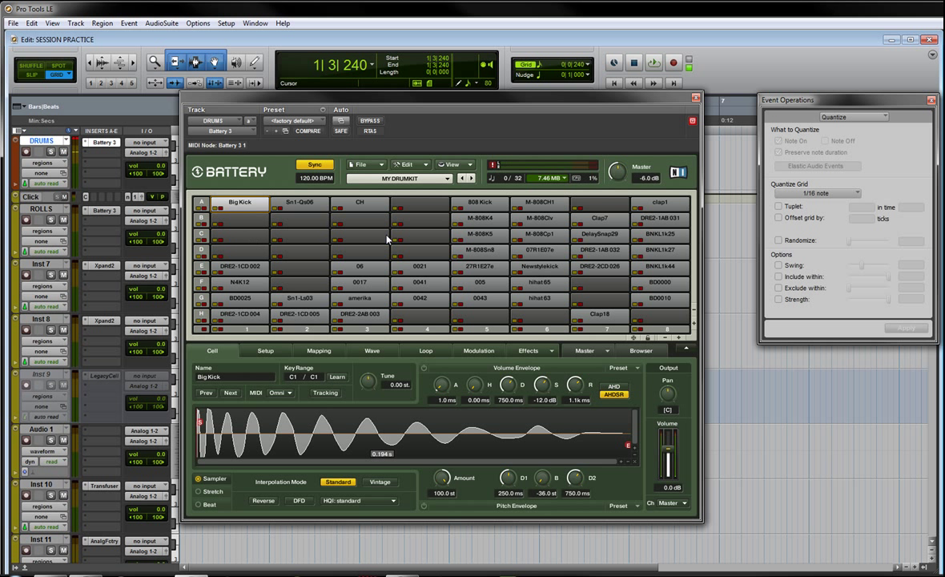
left_click(420, 202)
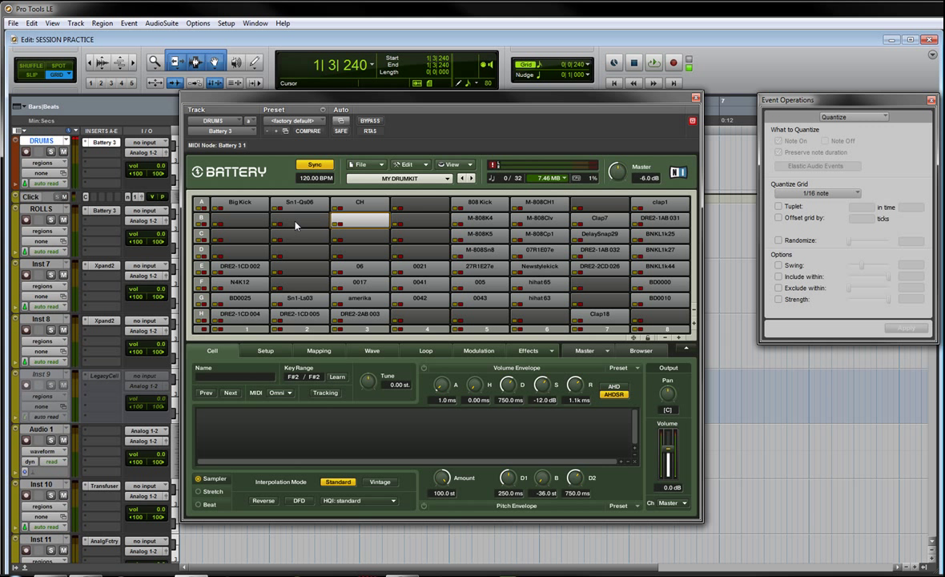
Step: Open the ROLLS track's Battery 3 kit and audition the 808 Snare samples
left_click(300, 221)
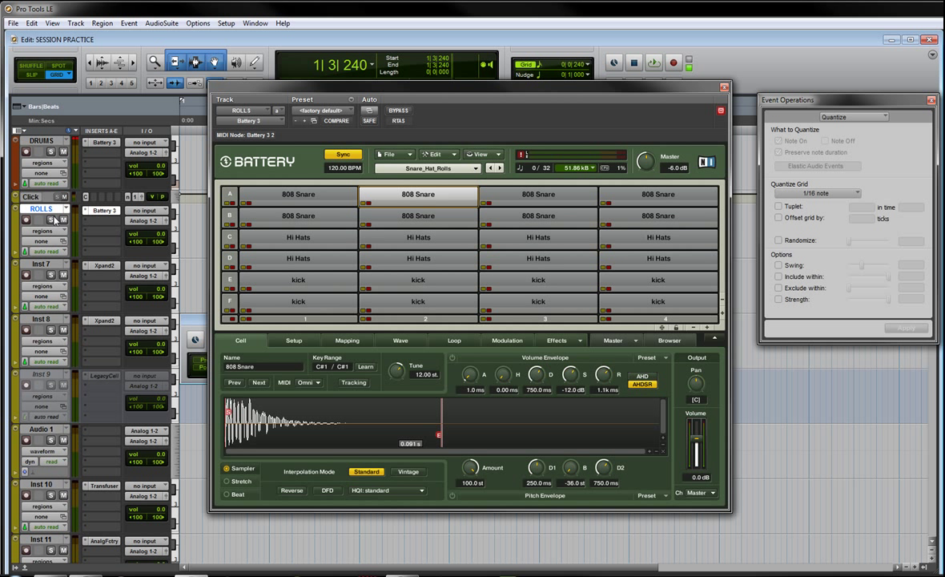
left_click(298, 194)
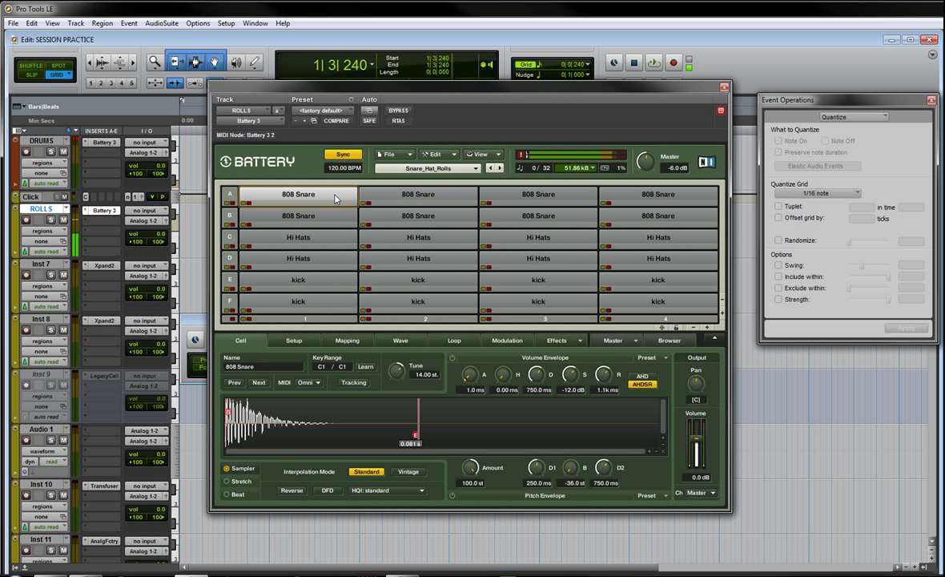
left_click(297, 237)
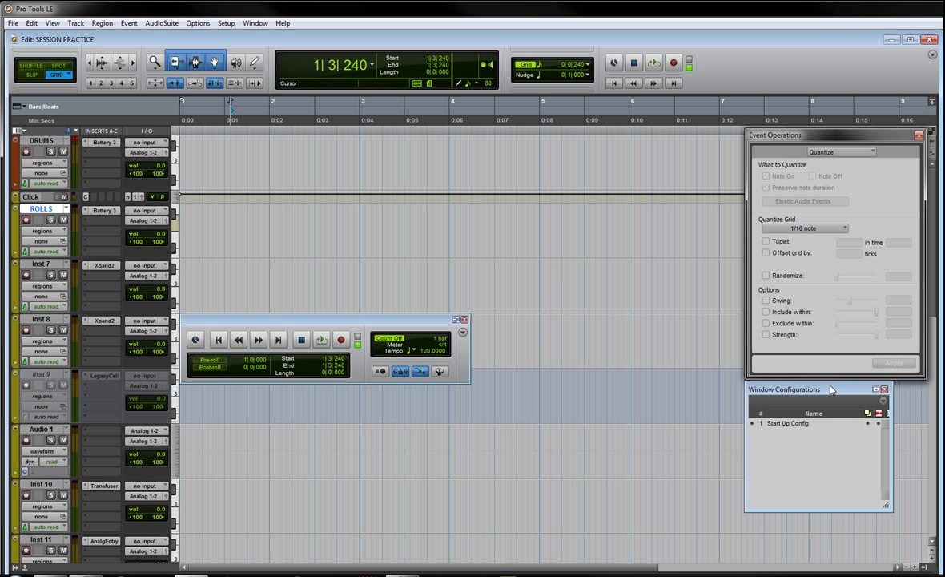
mouse_move(798, 432)
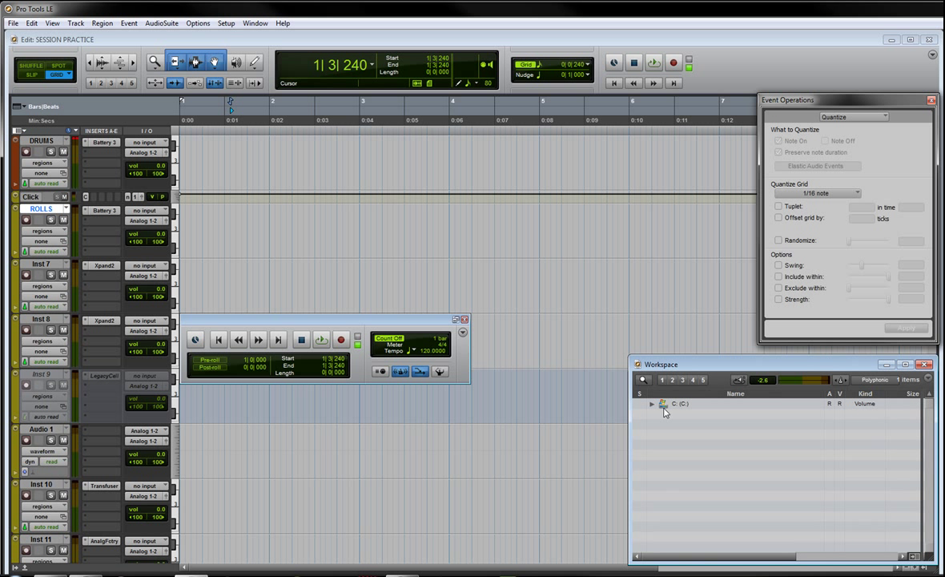
mouse_move(660, 416)
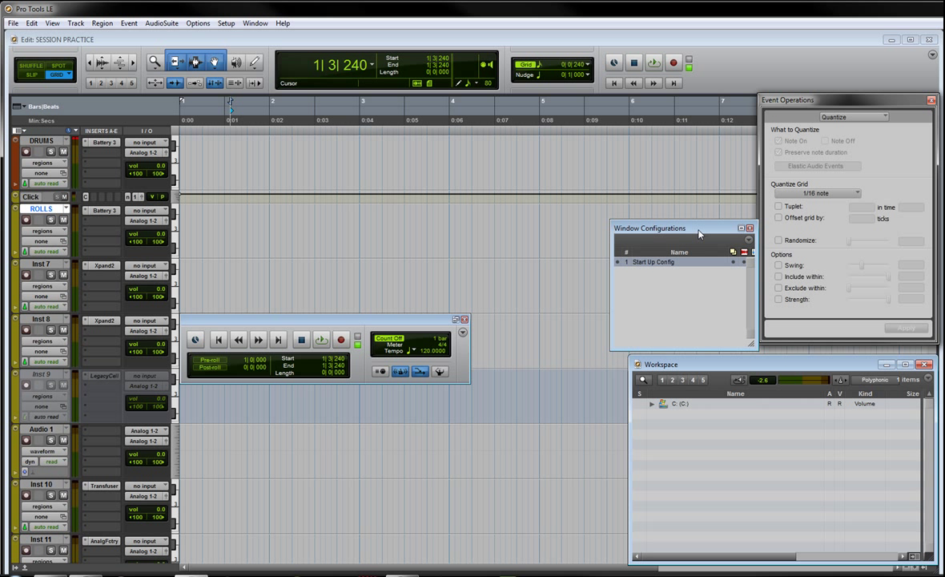
Step: Close the Window Configurations list showing the saved Start Up Config
left_click(749, 229)
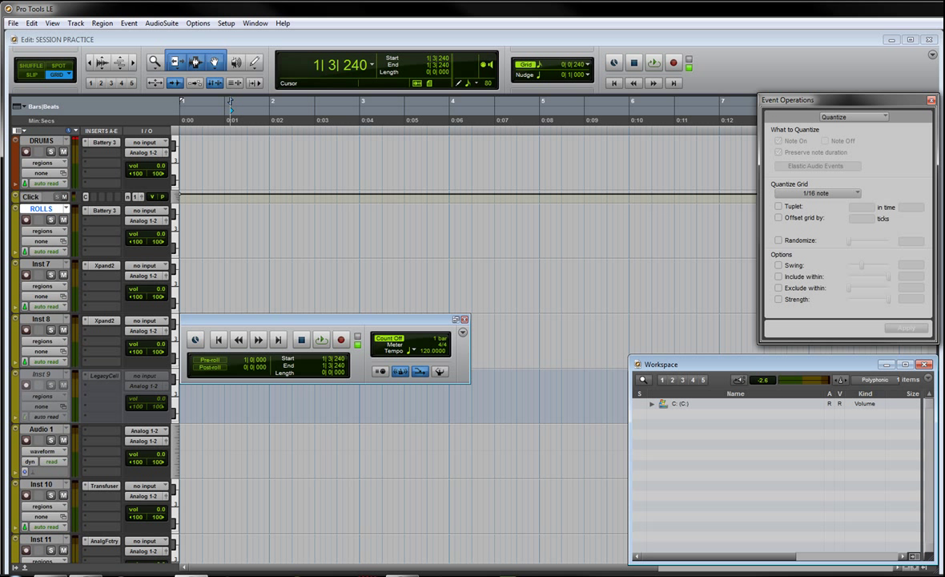
mouse_move(318, 6)
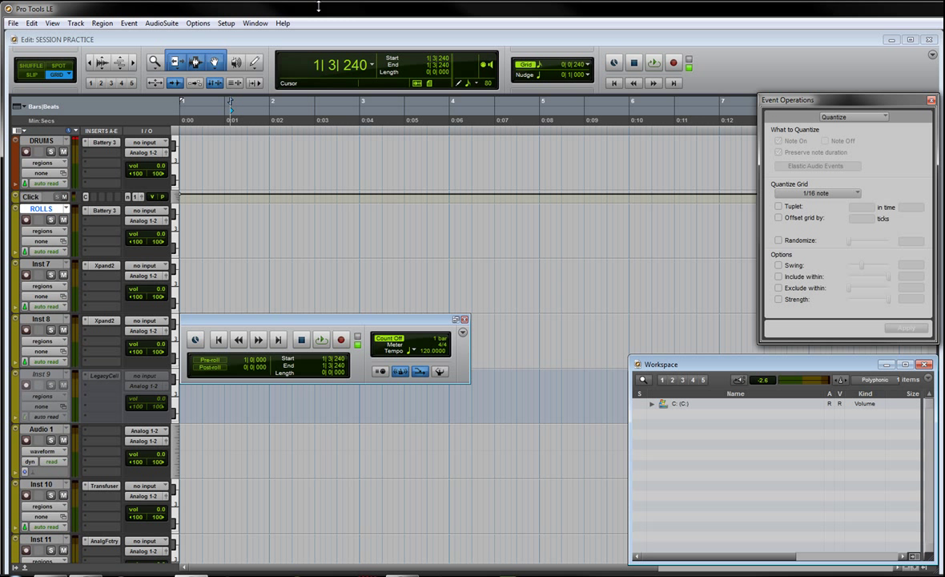
Step: Save a session template named SESSION PRACTICE STARTUP, keeping the MY TEMPLATES category
left_click(13, 23)
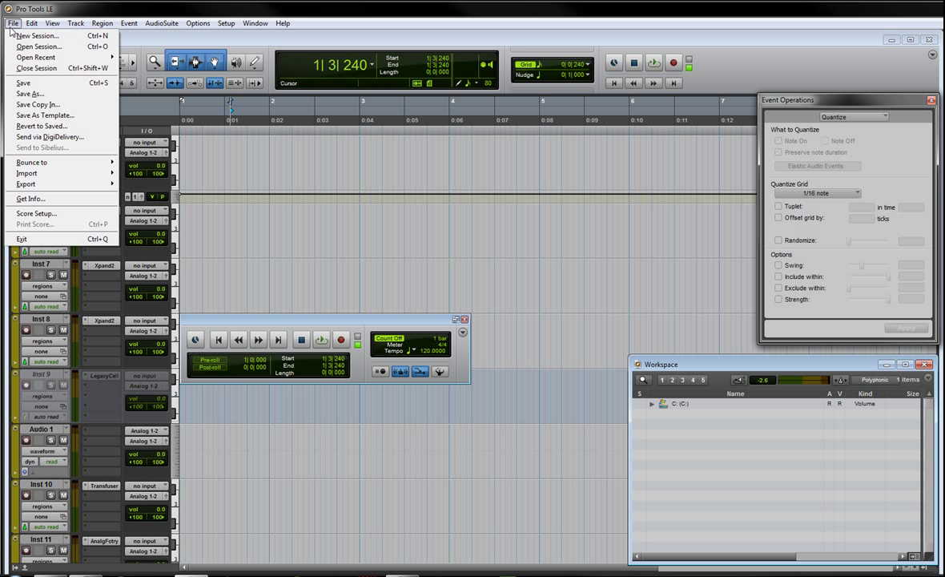
left_click(44, 115)
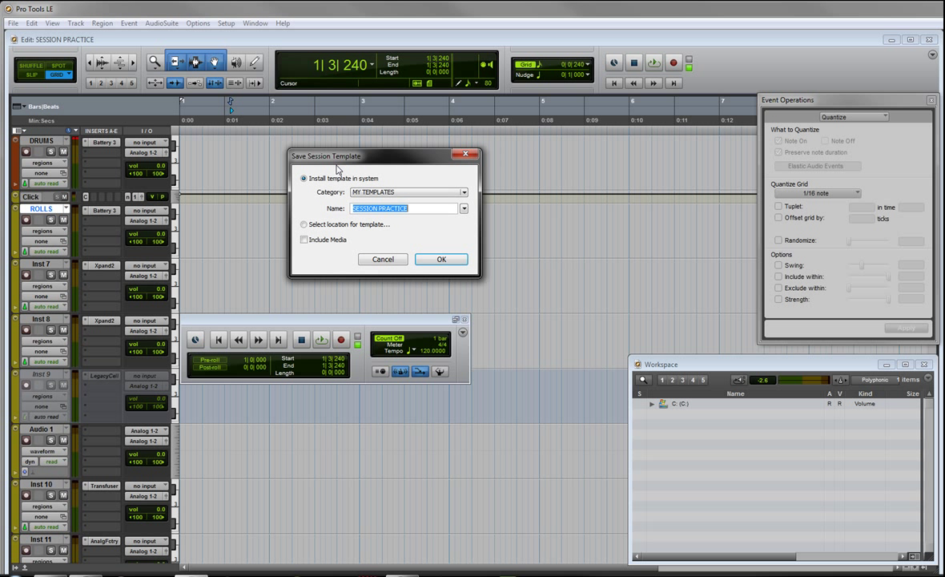
mouse_move(370, 194)
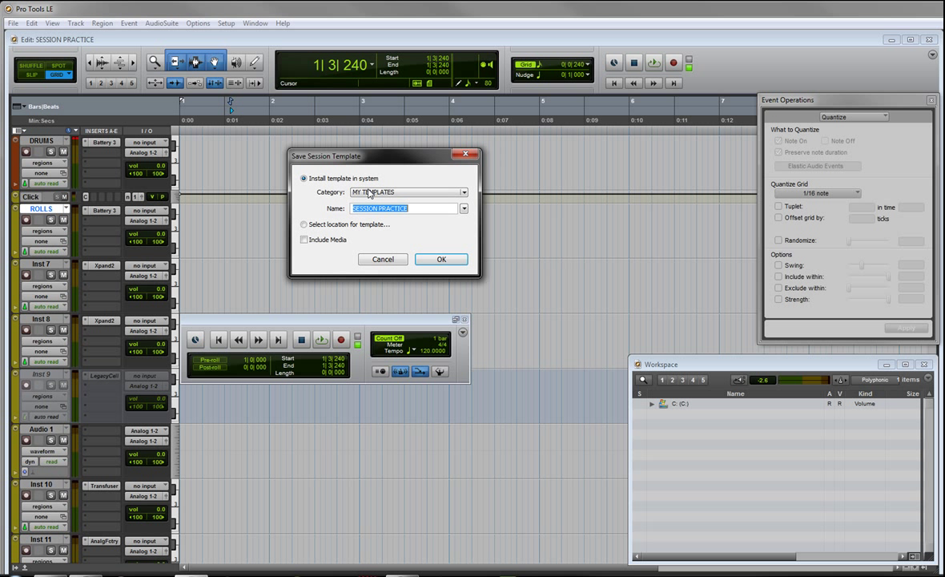
left_click(463, 192)
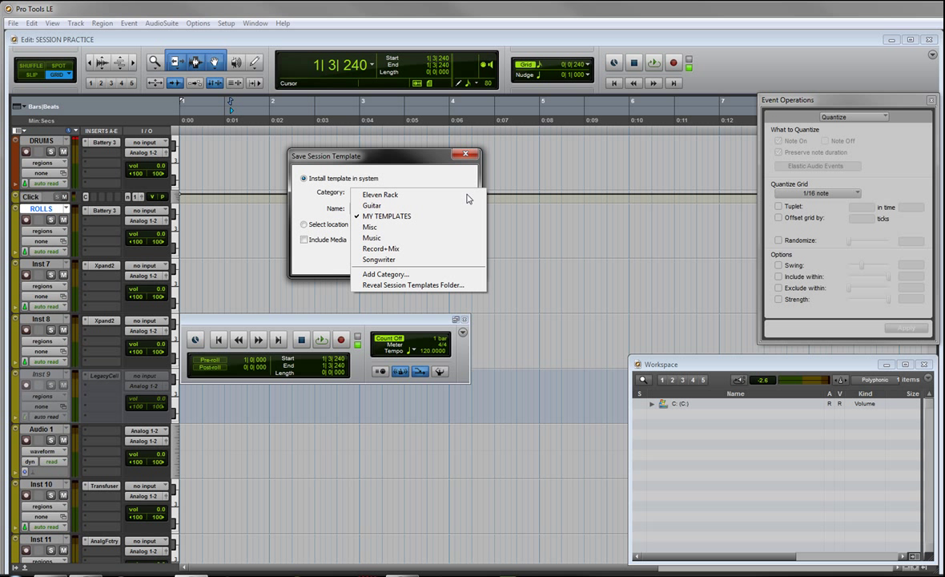
mouse_move(372, 237)
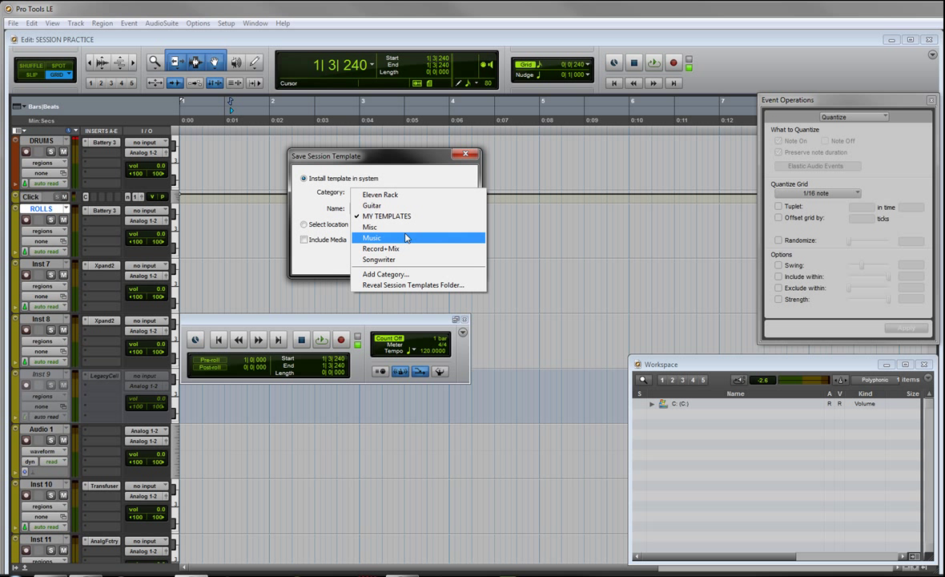
mouse_move(389, 249)
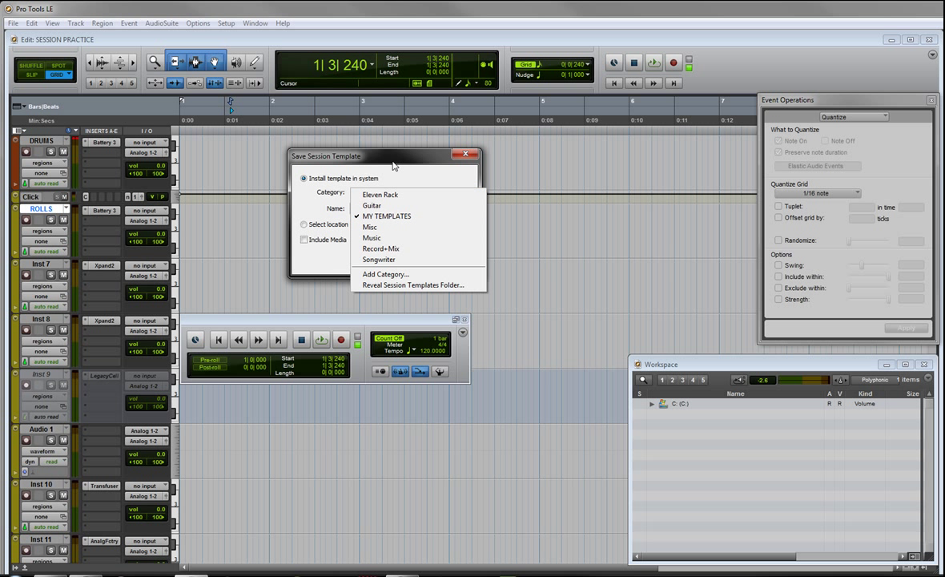
left_click(387, 215)
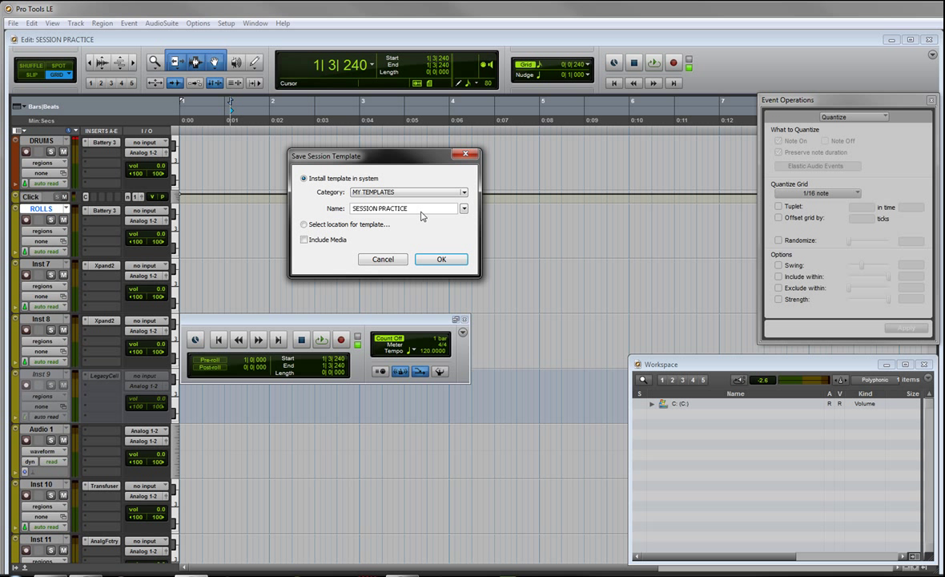
mouse_move(419, 213)
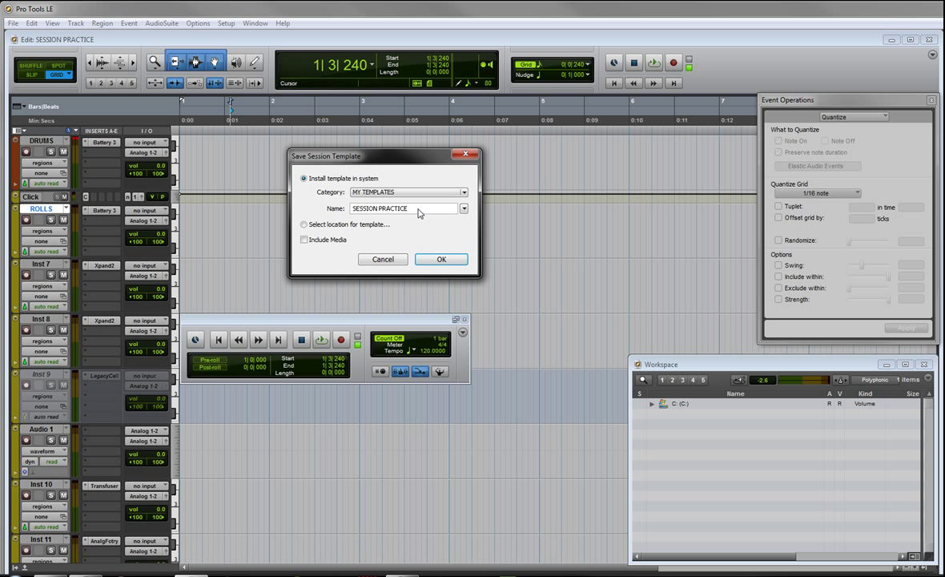
type("St")
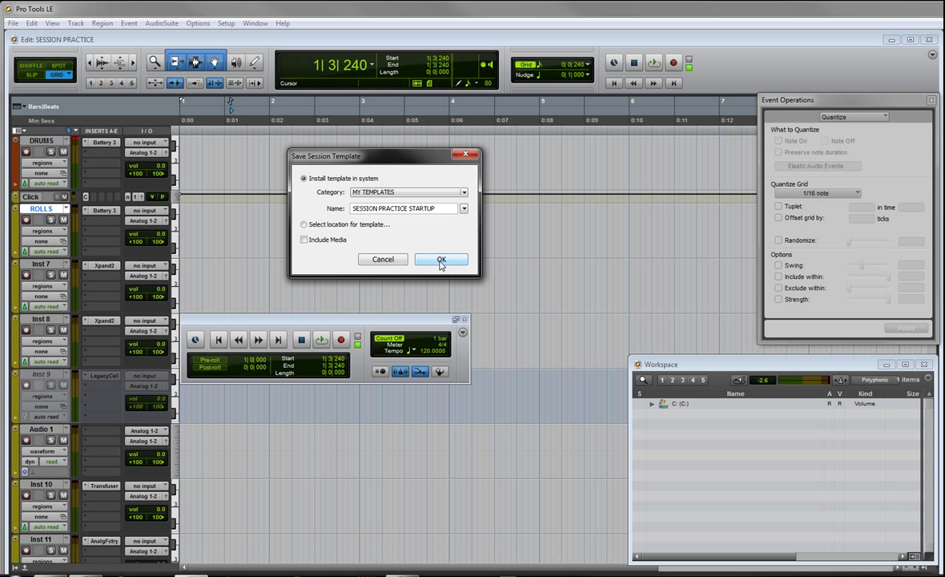
left_click(440, 259)
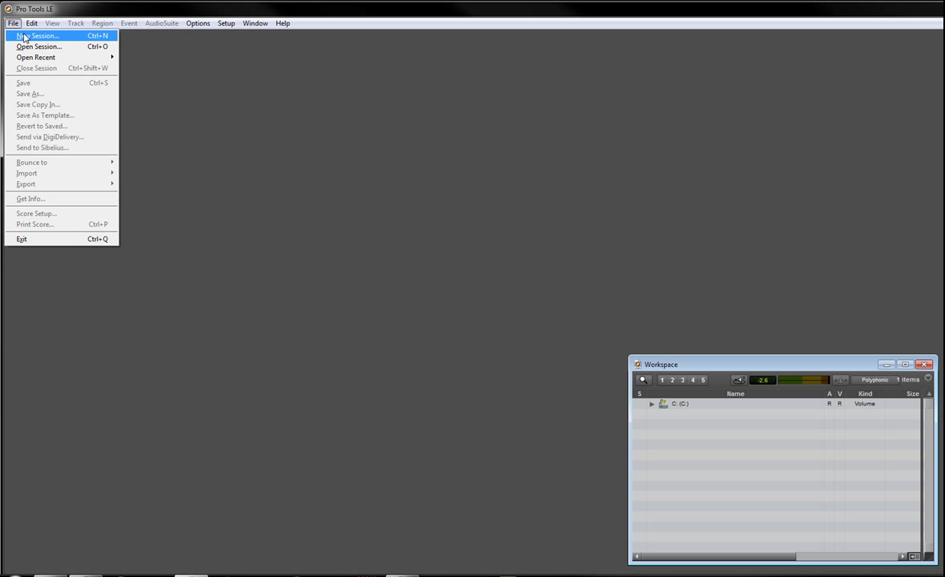
Step: Create a session from the MY TEMPLATES > SESSION PRACTICE STARTUP template, saved in PRO TOOLS
left_click(40, 35)
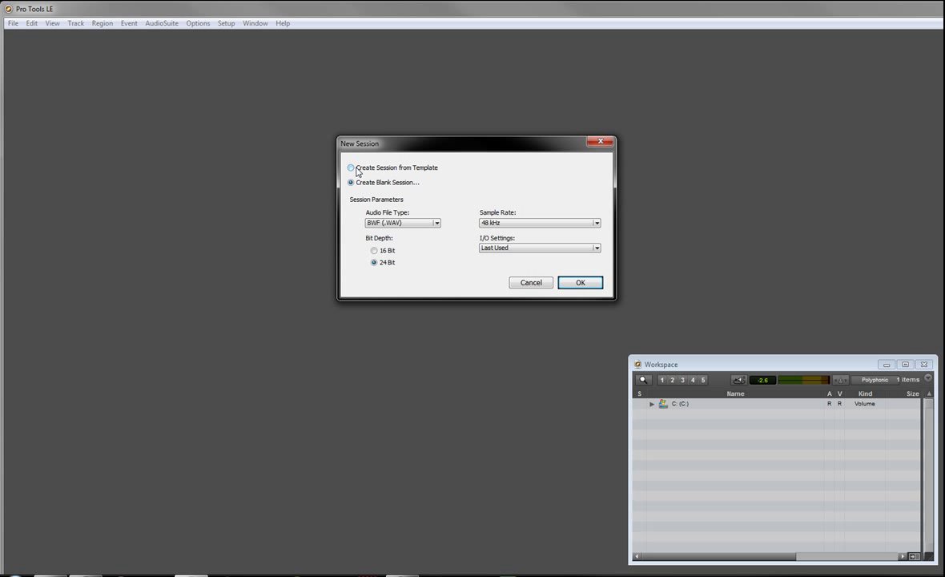
left_click(350, 168)
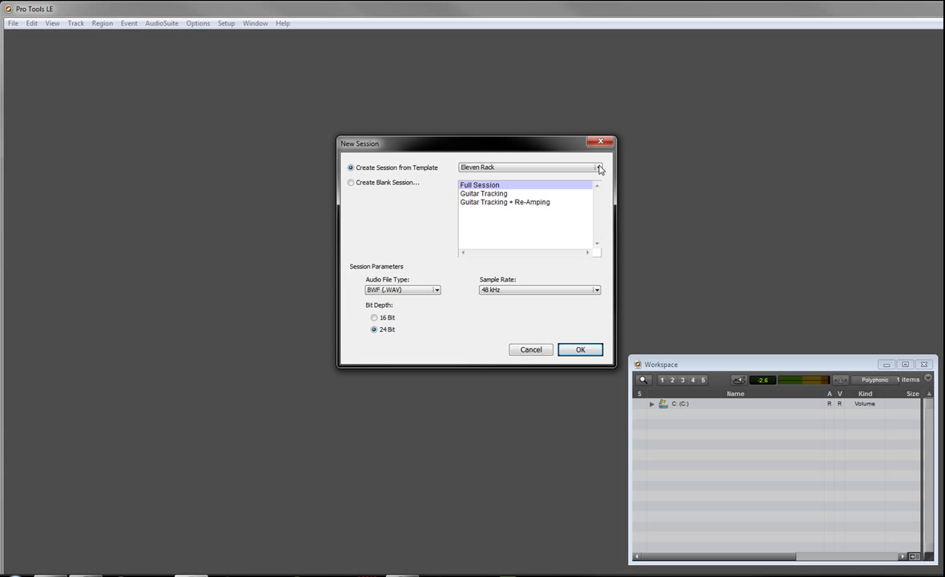
left_click(598, 167)
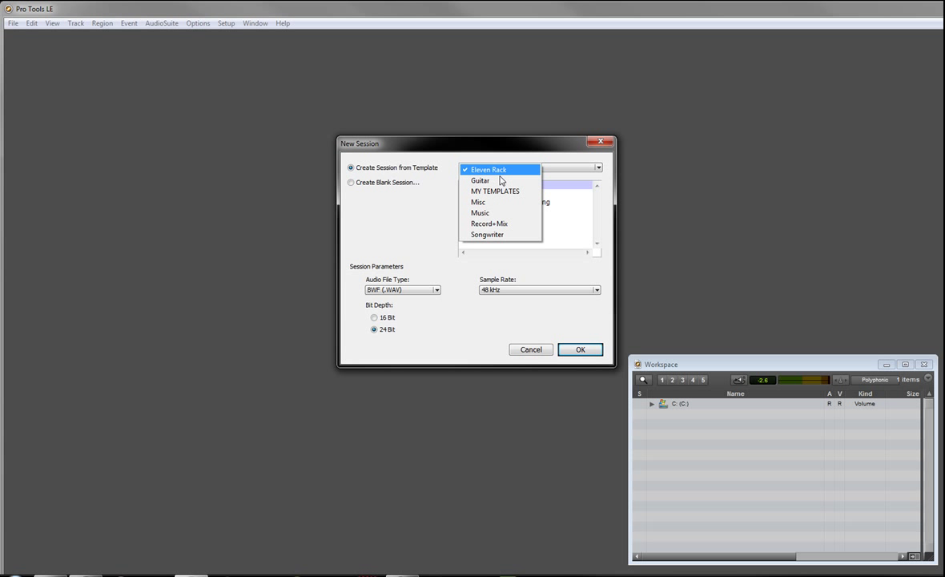
mouse_move(495, 191)
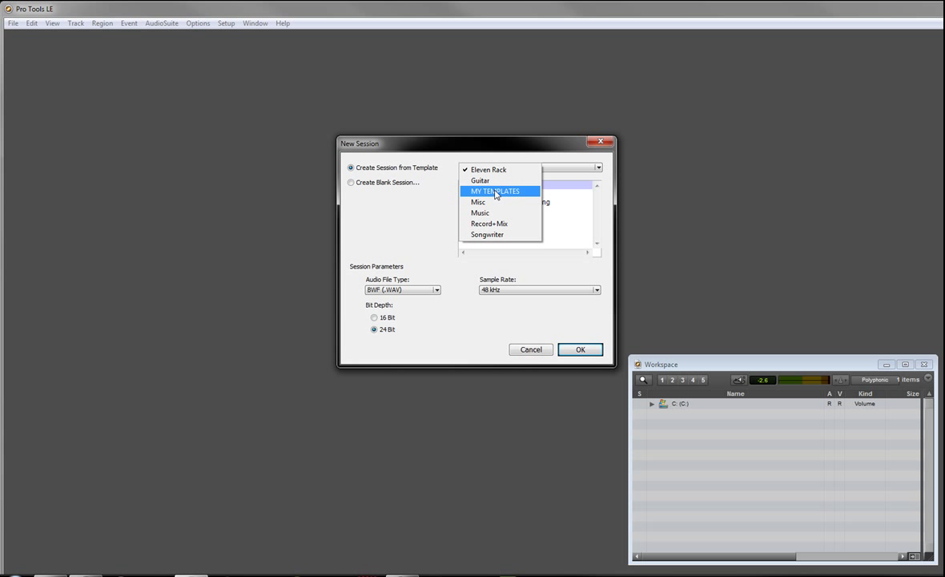
left_click(495, 191)
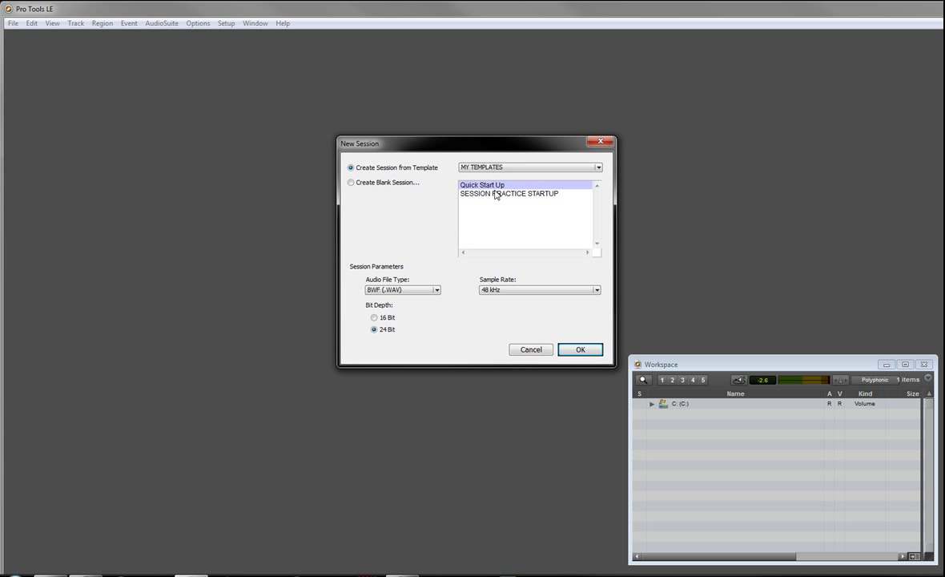
mouse_move(477, 197)
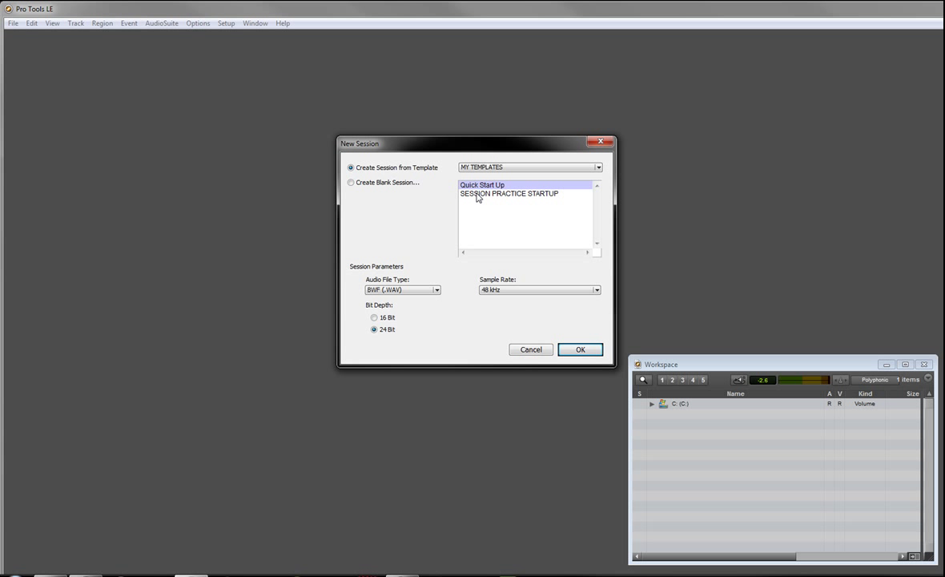
left_click(508, 193)
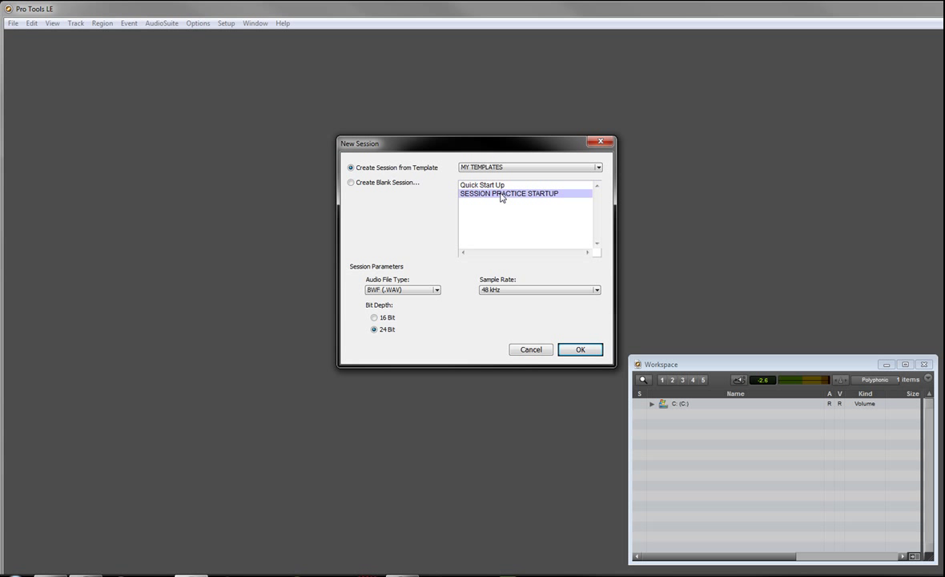
left_click(580, 348)
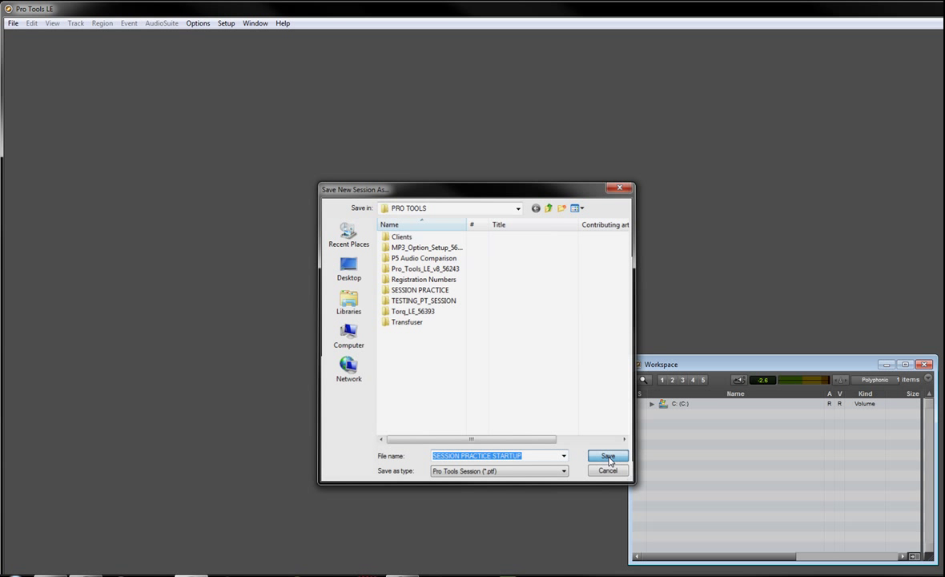
left_click(607, 456)
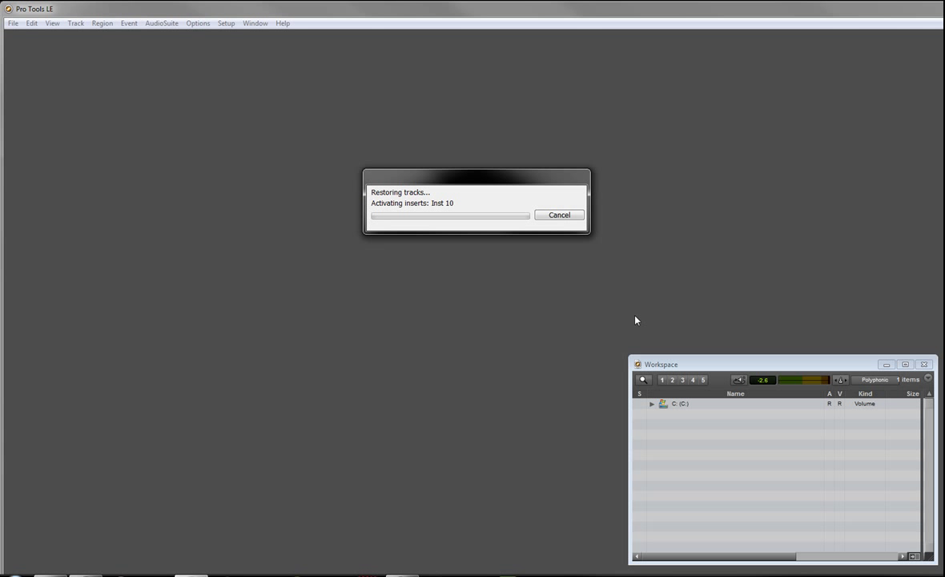